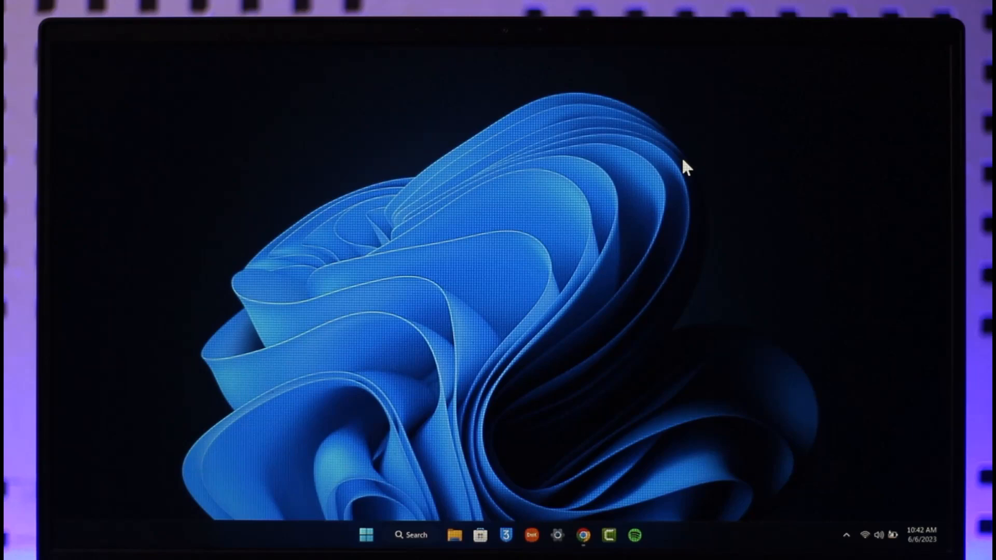
{"action": "mouse_move", "coordinate": [584, 535]}
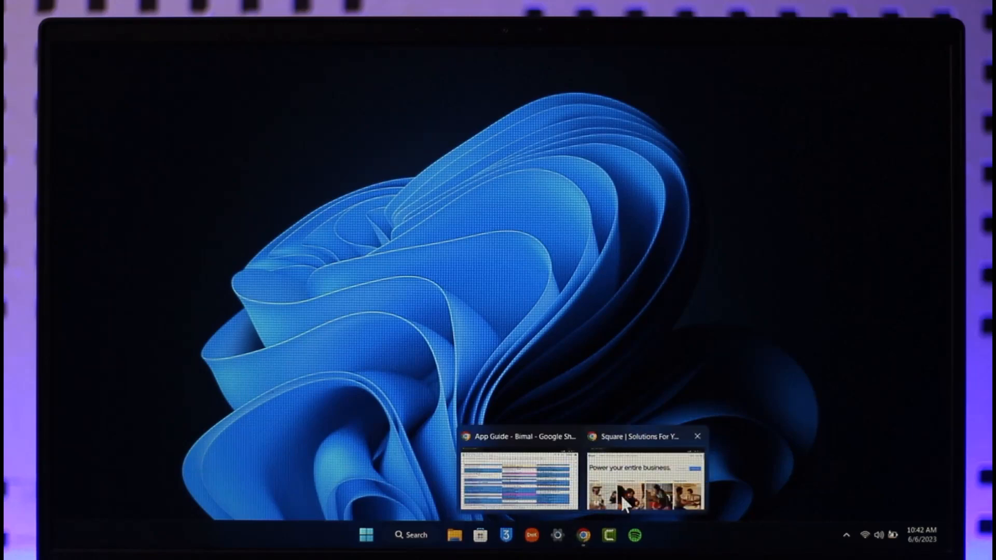
Bring the 'Square | Solutions For Your Small Business' Chrome tab to the front.
{"action": "left_click", "coordinate": [643, 479]}
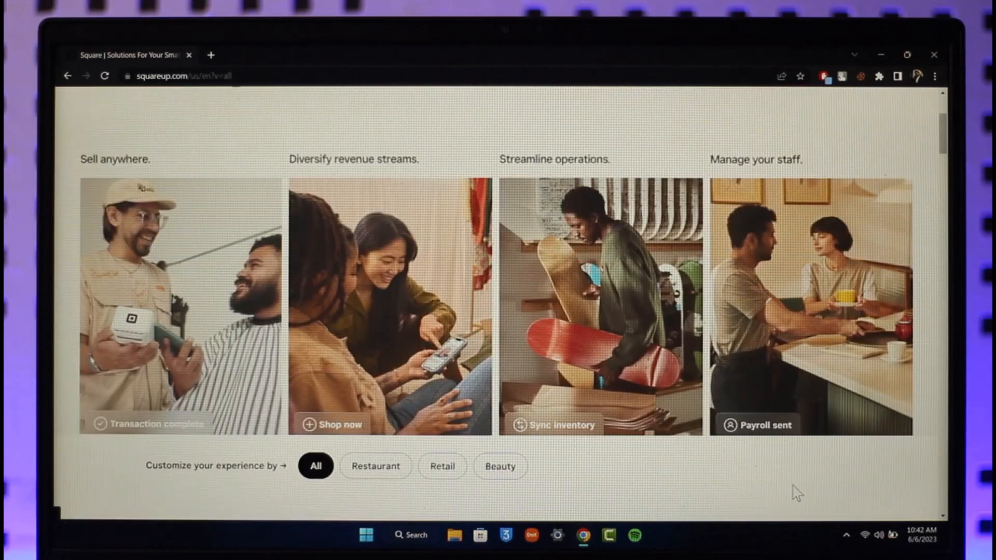
{"action": "scroll", "scroll_direction": "up", "scroll_amount": 3}
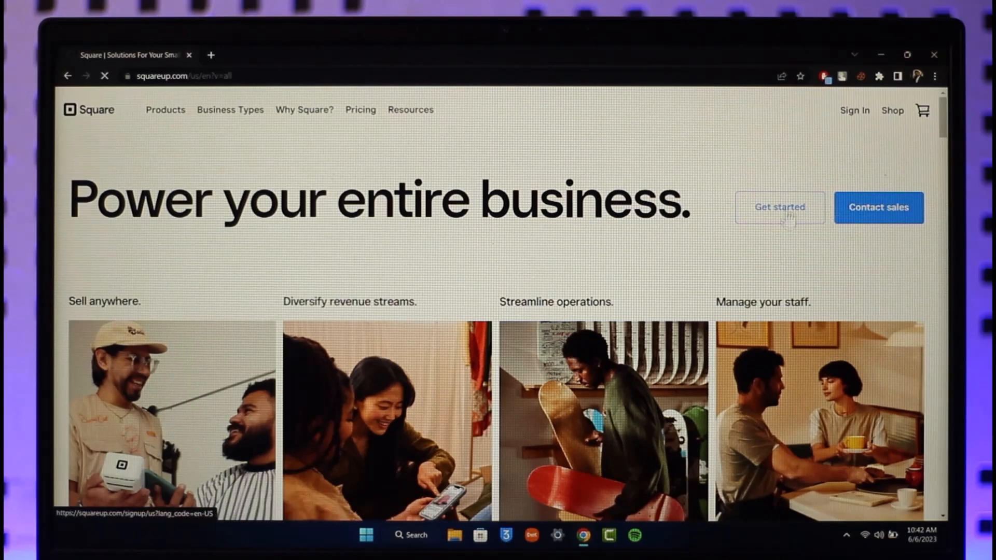
{"action": "left_click", "coordinate": [779, 207]}
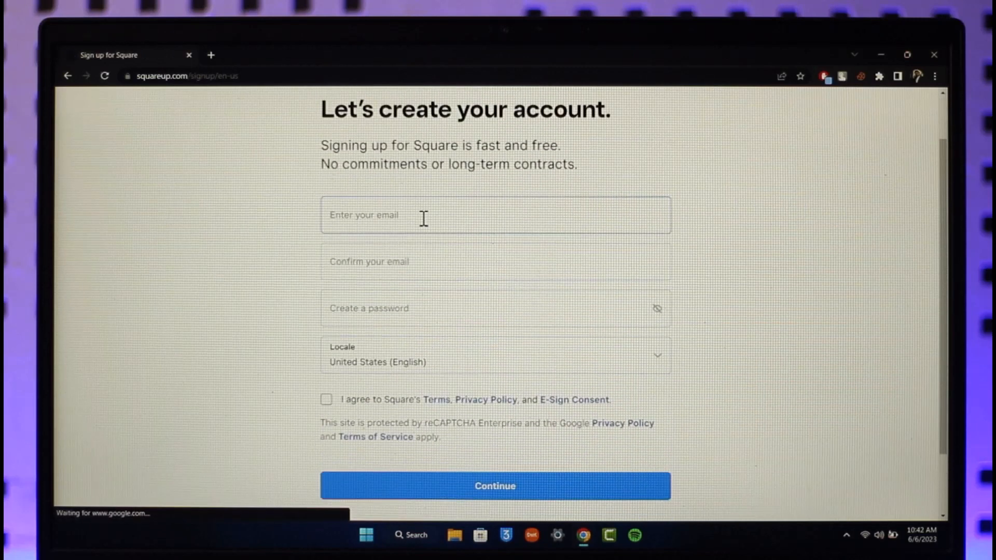
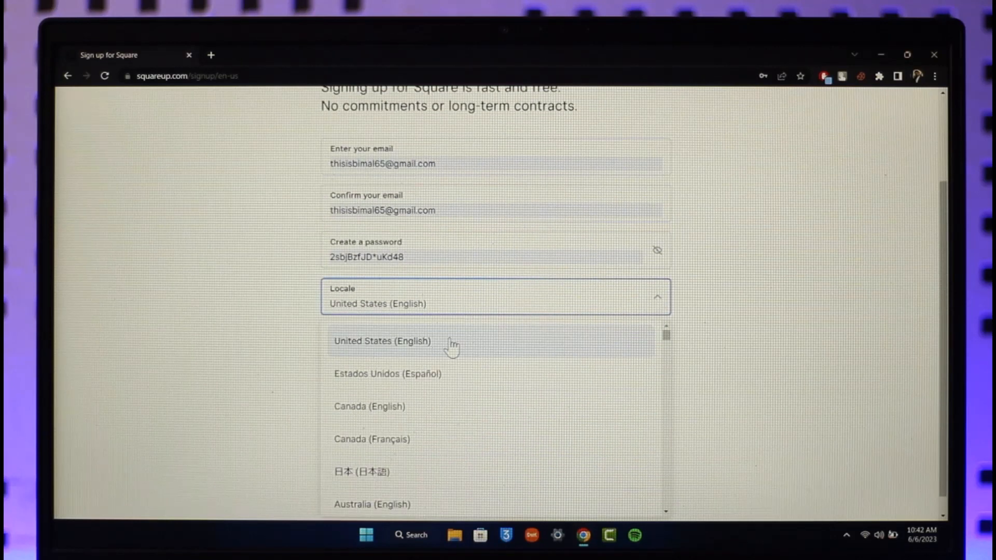
{"action": "left_click", "coordinate": [382, 341]}
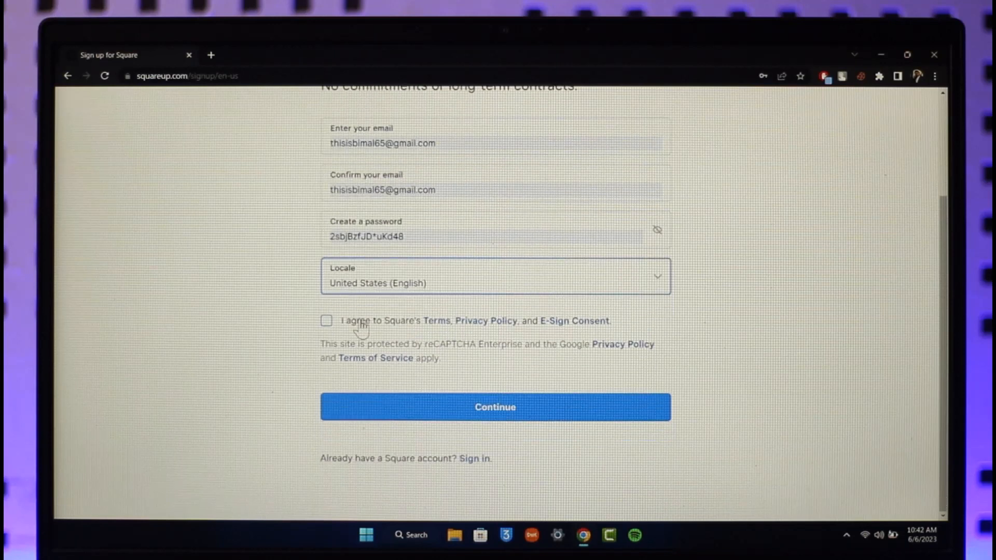
{"action": "left_click", "coordinate": [495, 407]}
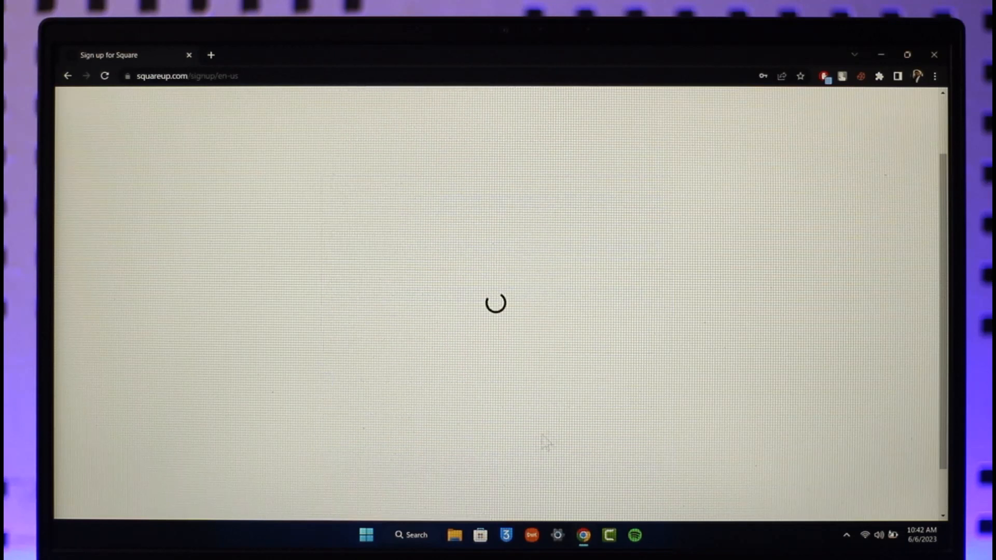
Choose Public Company (Unlisted) in the 'What kind of business are you?' dropdown.
{"action": "left_click", "coordinate": [104, 76]}
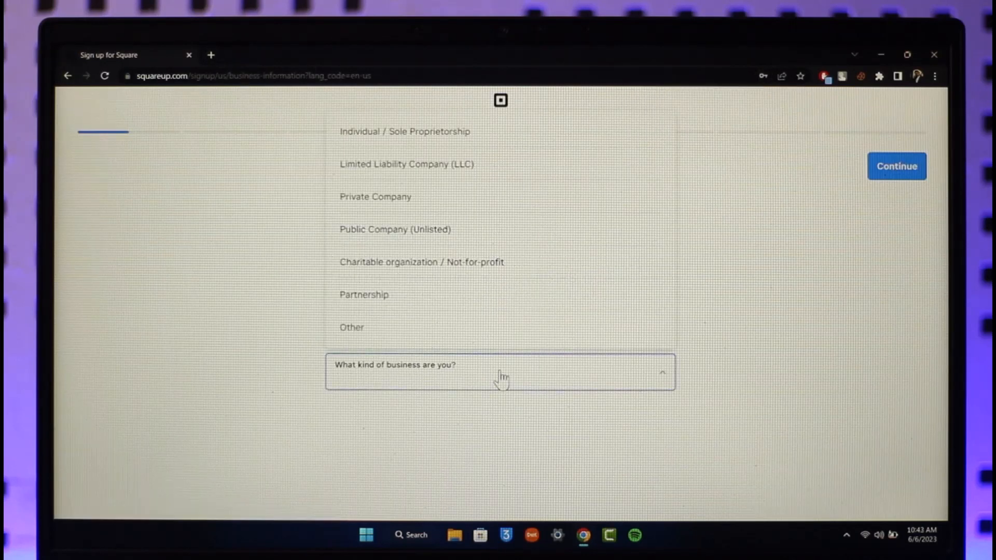
{"action": "left_click", "coordinate": [394, 229]}
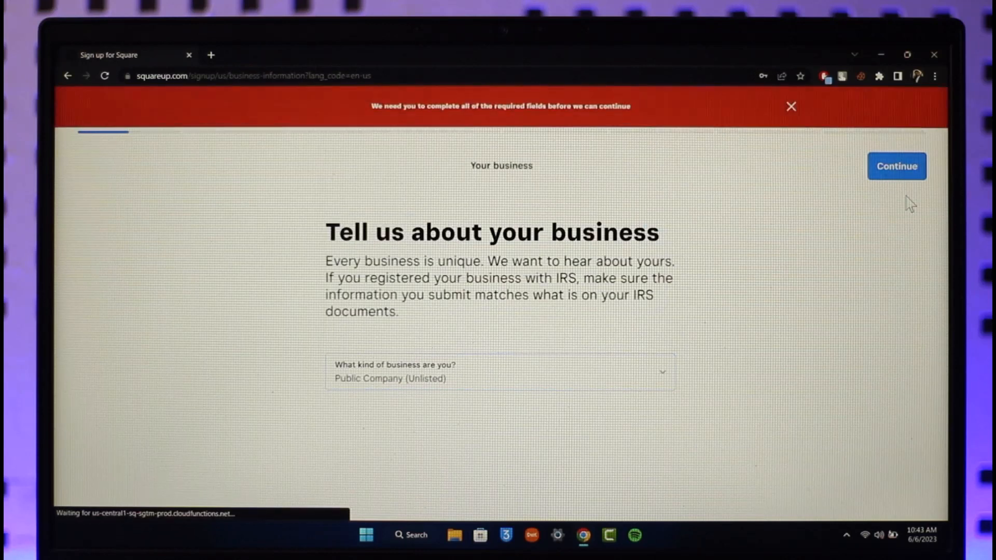
Set employees to 1-10 and the state to Arkansas, then close the required-fields warning.
{"action": "scroll", "scroll_direction": "down", "scroll_amount": 3}
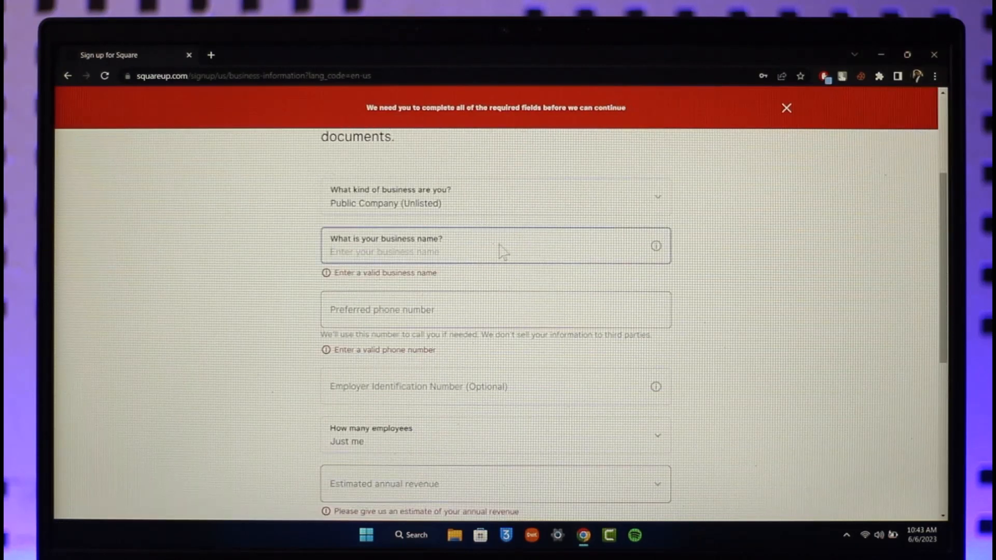
{"action": "scroll", "scroll_direction": "down", "scroll_amount": 3}
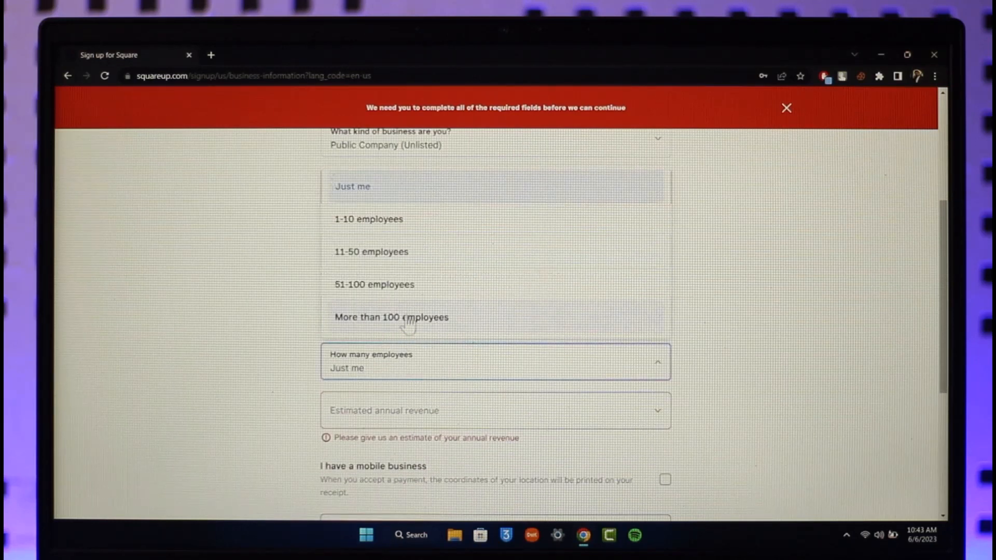
{"action": "left_click", "coordinate": [368, 219]}
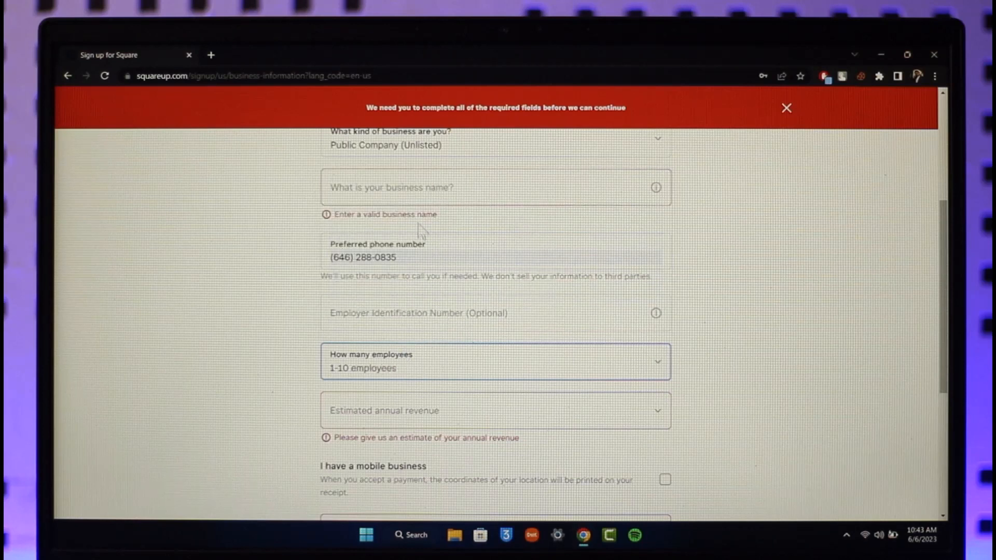
{"action": "scroll", "scroll_direction": "down", "scroll_amount": 3}
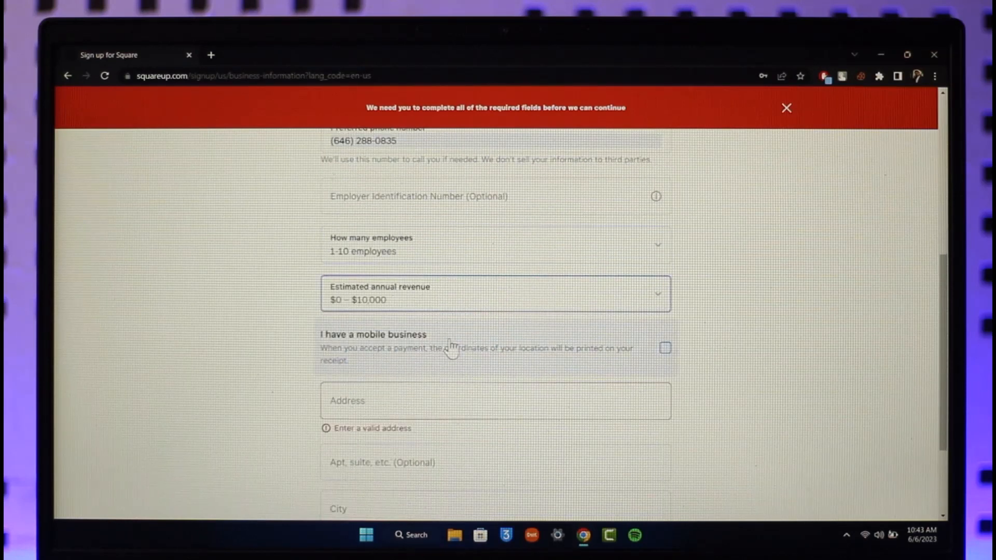
{"action": "scroll", "scroll_direction": "down", "scroll_amount": 3}
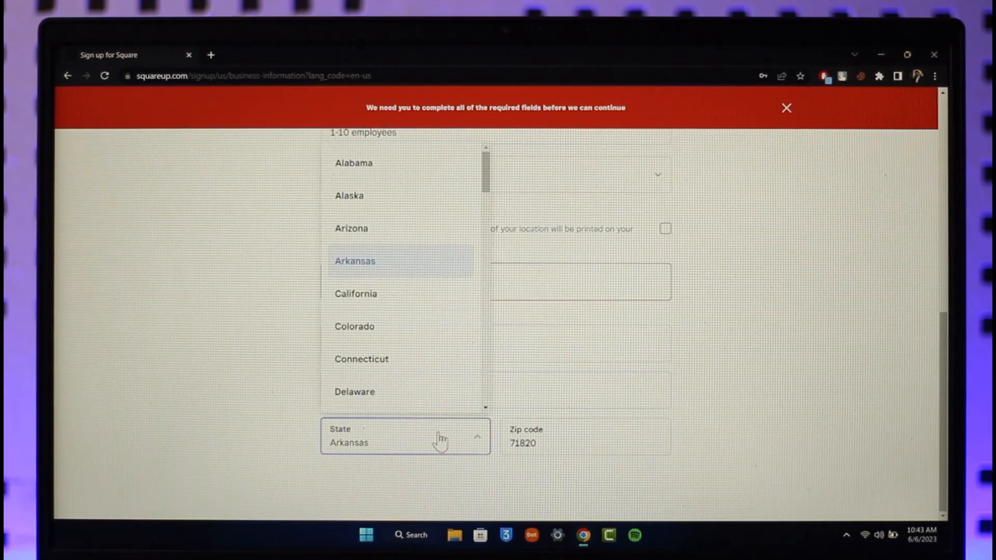
{"action": "left_click", "coordinate": [355, 261]}
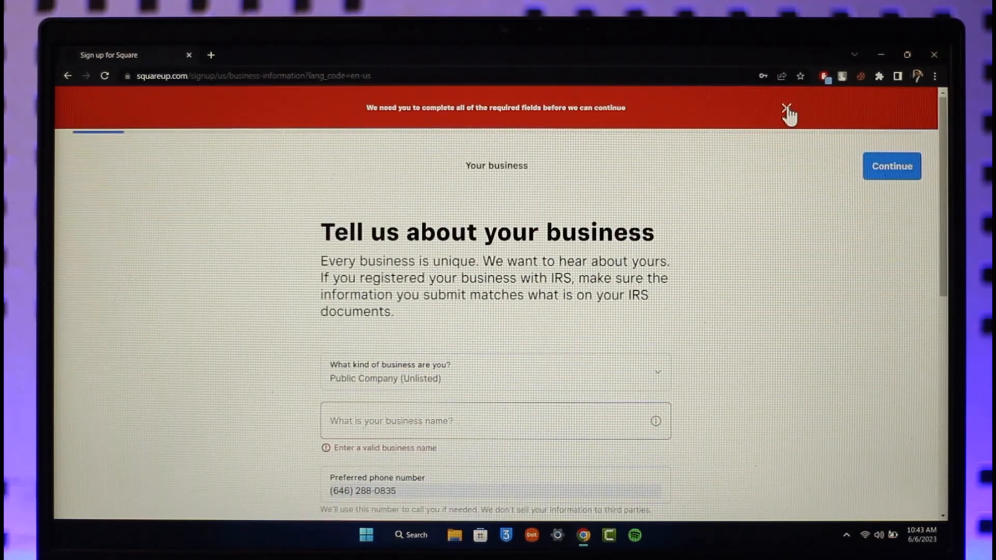
{"action": "left_click", "coordinate": [788, 110]}
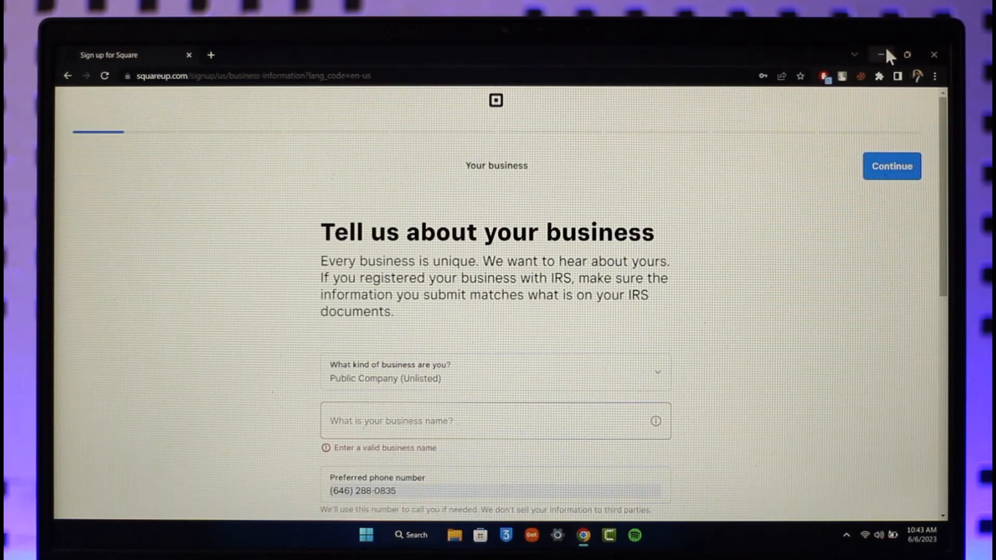